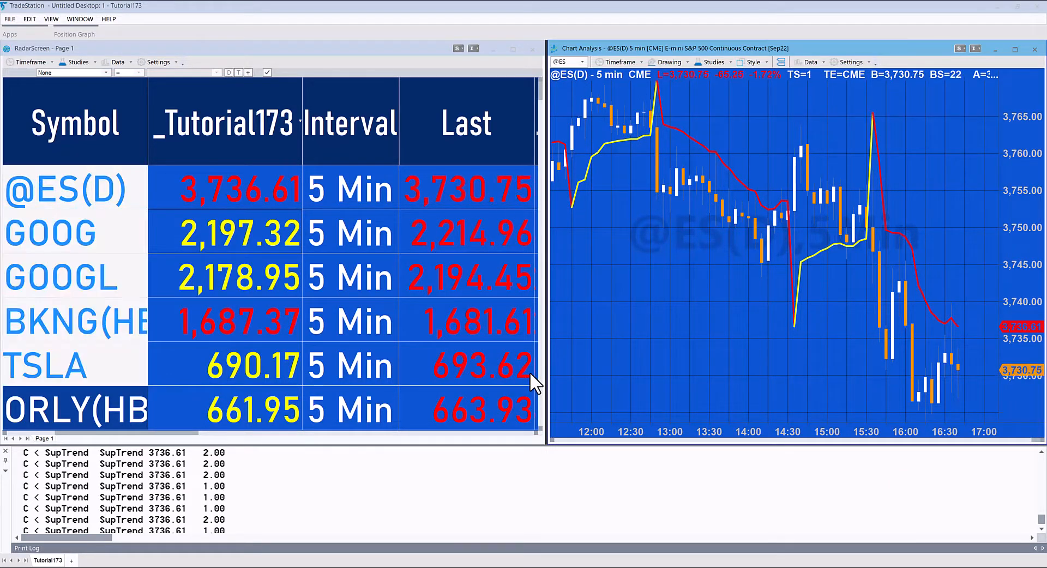
pyautogui.moveTo(668, 325)
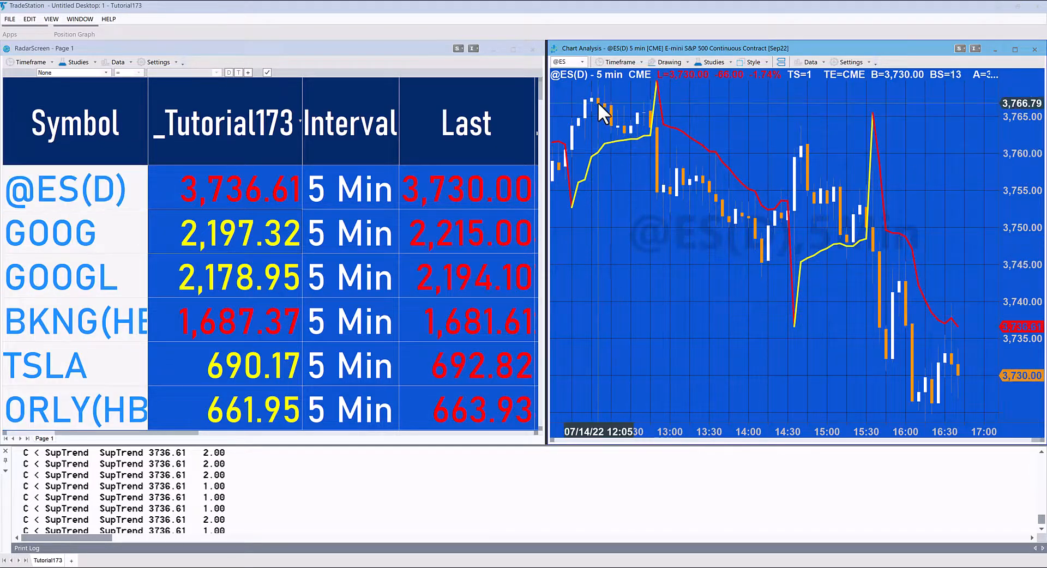
pyautogui.moveTo(689, 365)
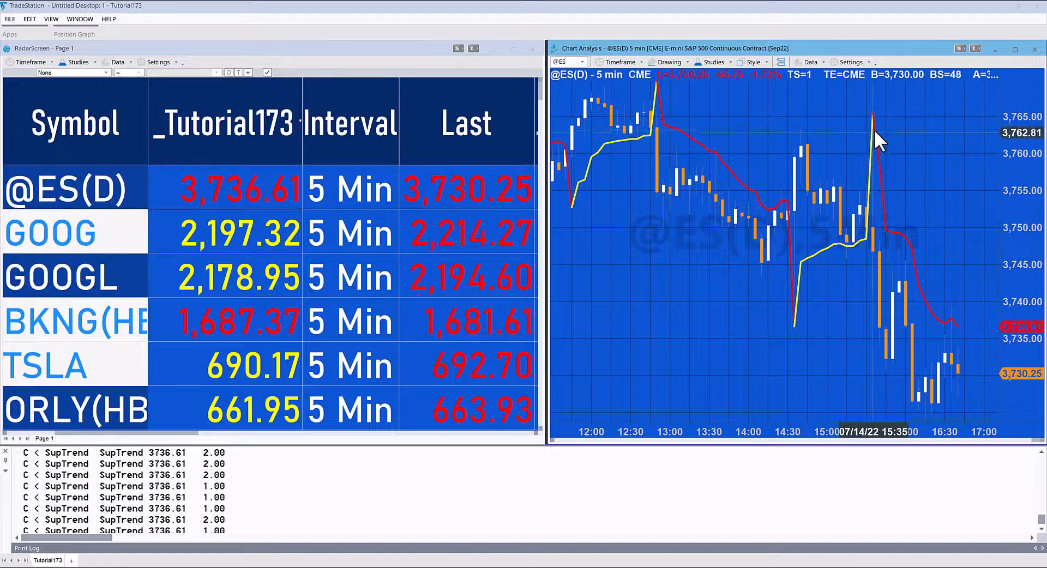
pyautogui.moveTo(922, 284)
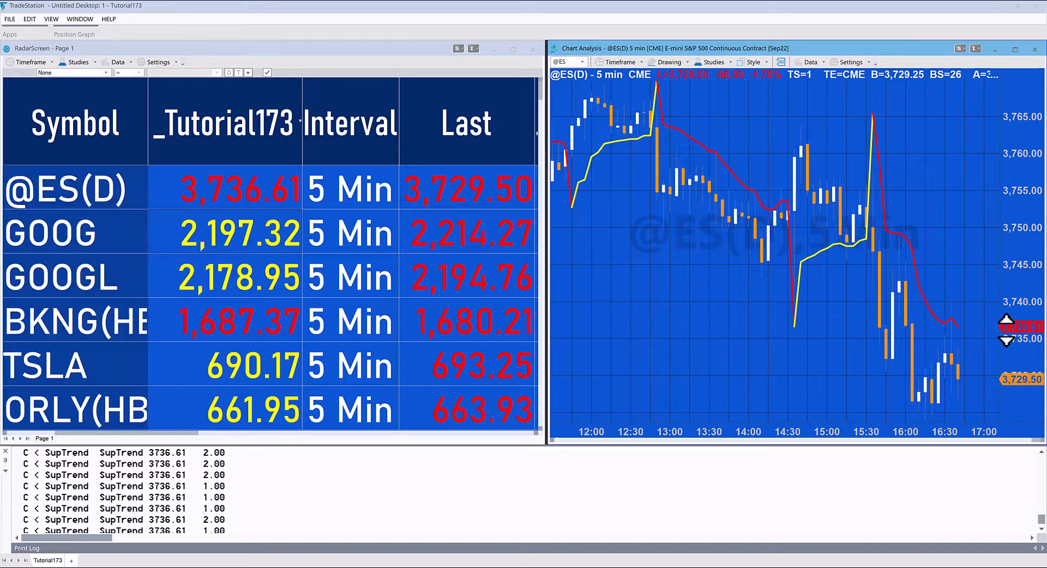
pyautogui.moveTo(953, 412)
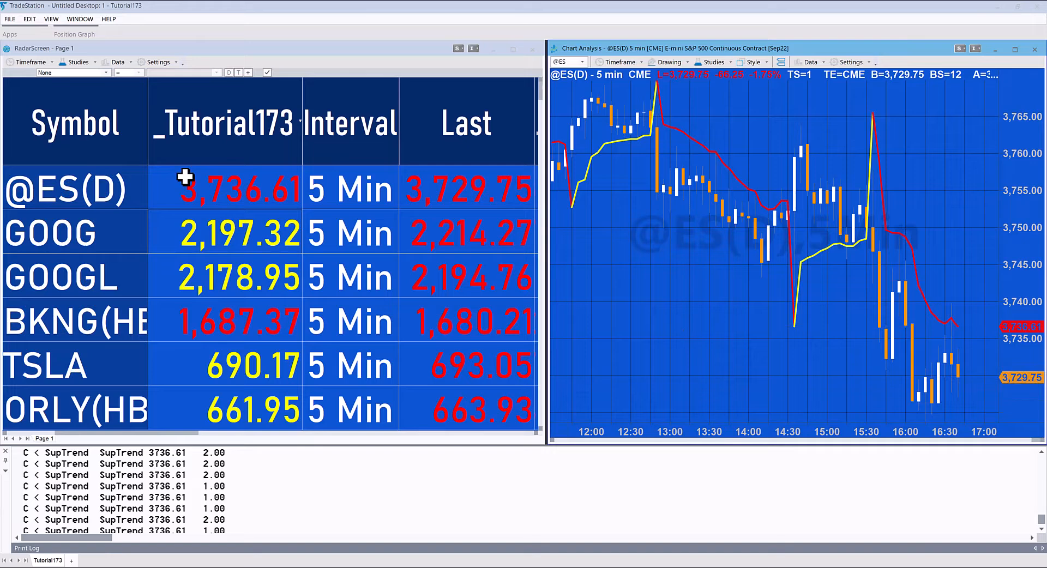
# - Open the _Tutorial173 indicator code in the TradeStation Development Environment
pyautogui.click(73, 188)
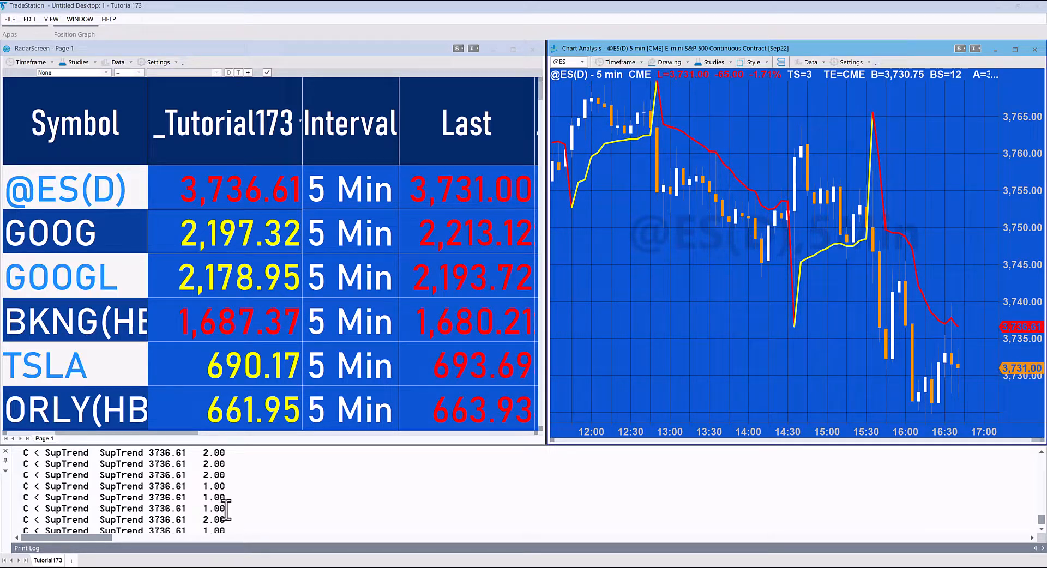
pyautogui.moveTo(715, 248)
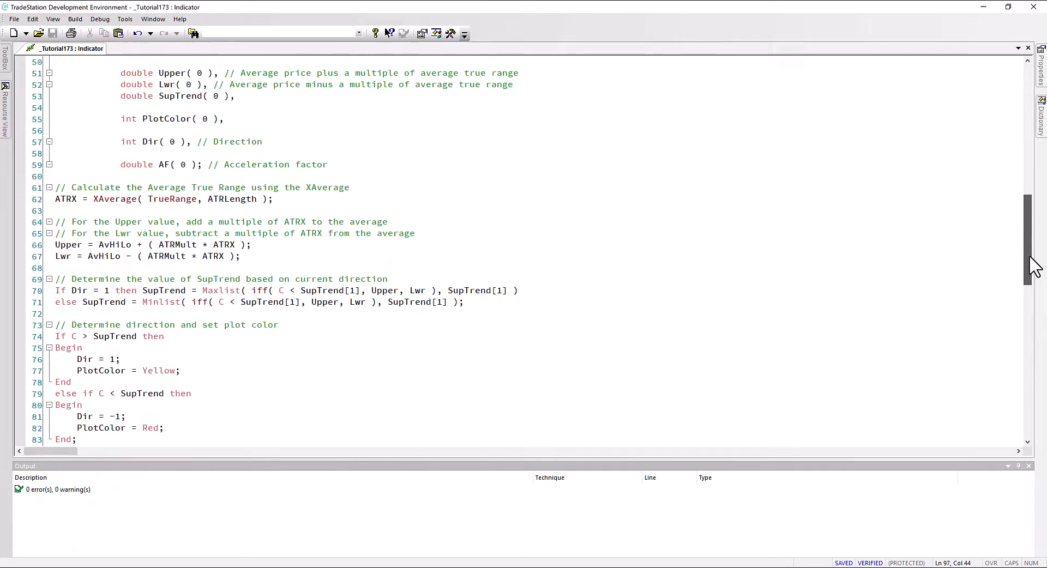
pyautogui.scroll(-3)
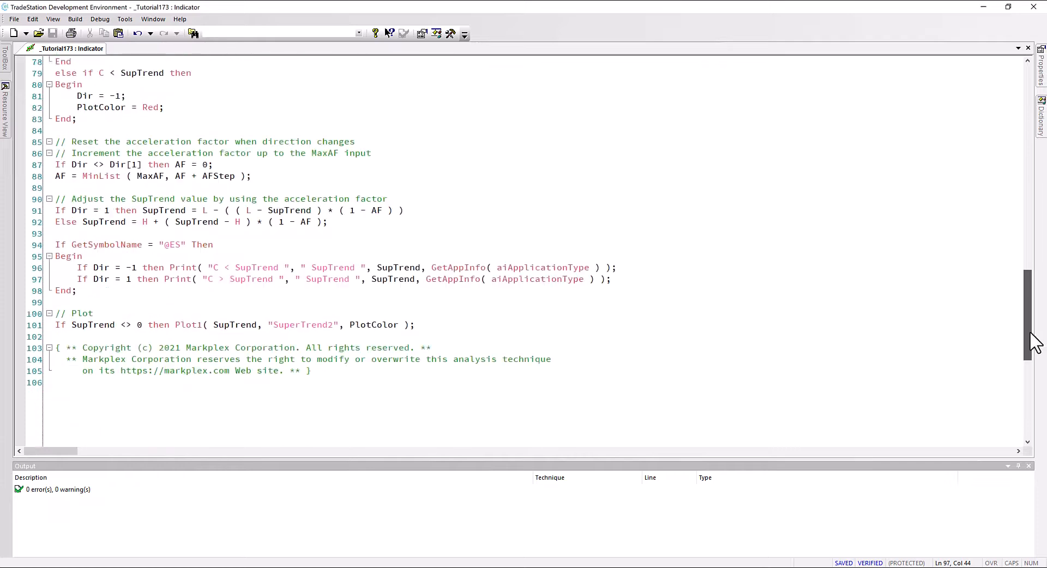
pyautogui.scroll(-3)
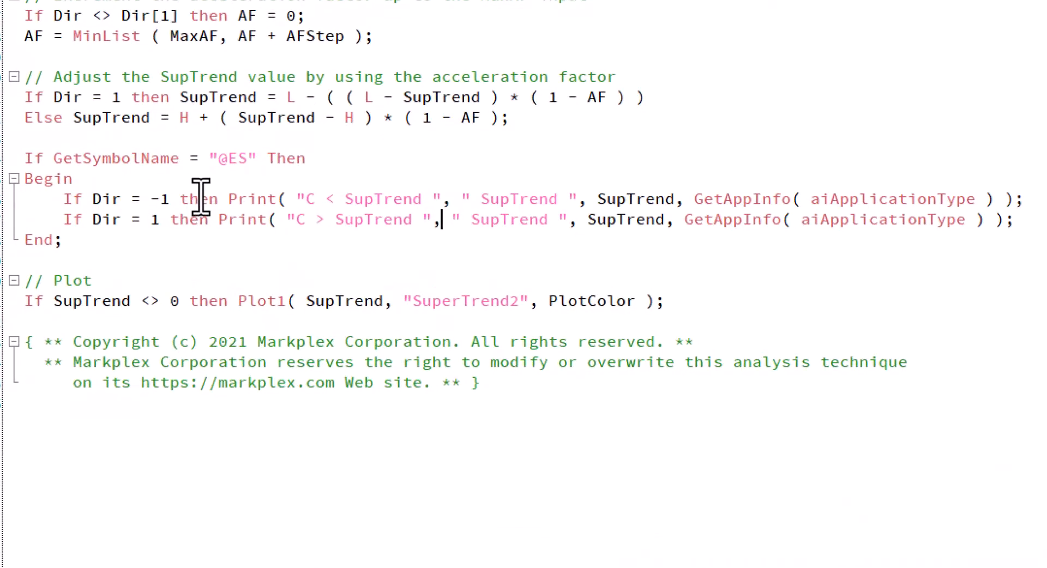
pyautogui.moveTo(384, 211)
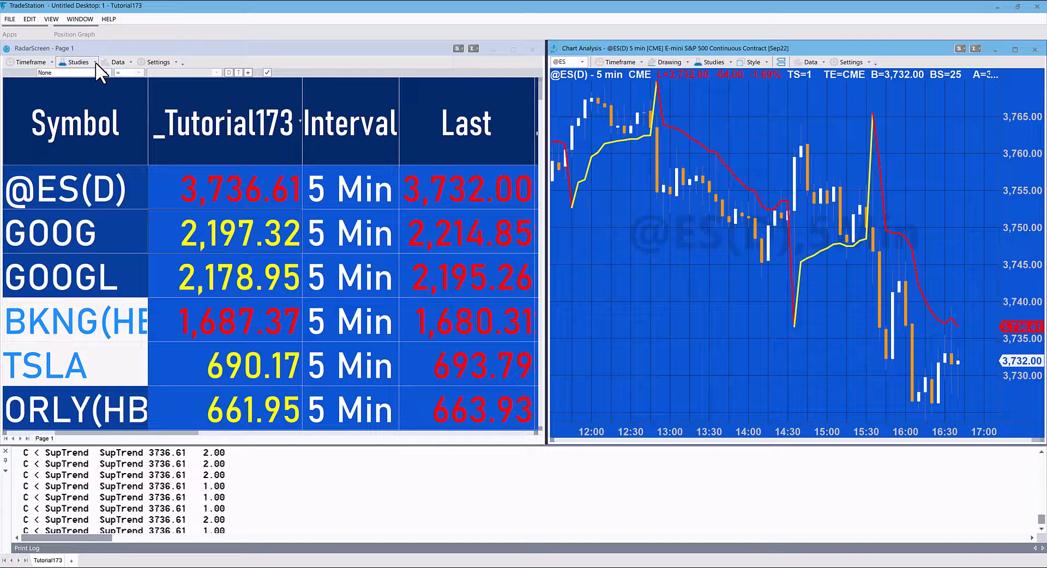
# - Edit all RadarScreen studies and select _Tutorial173 in the Customize Study dialog
pyautogui.click(78, 61)
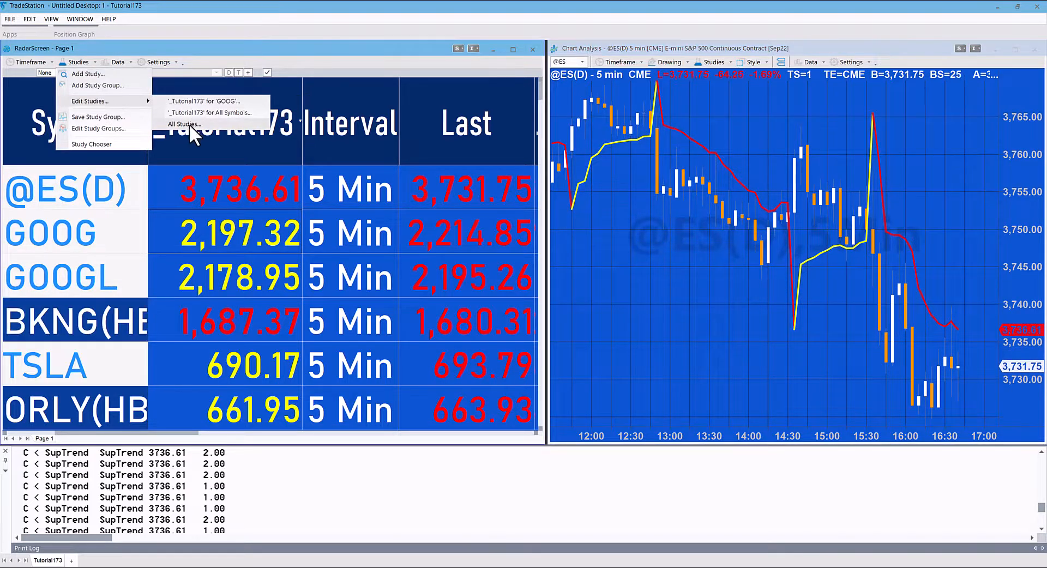
pyautogui.click(182, 124)
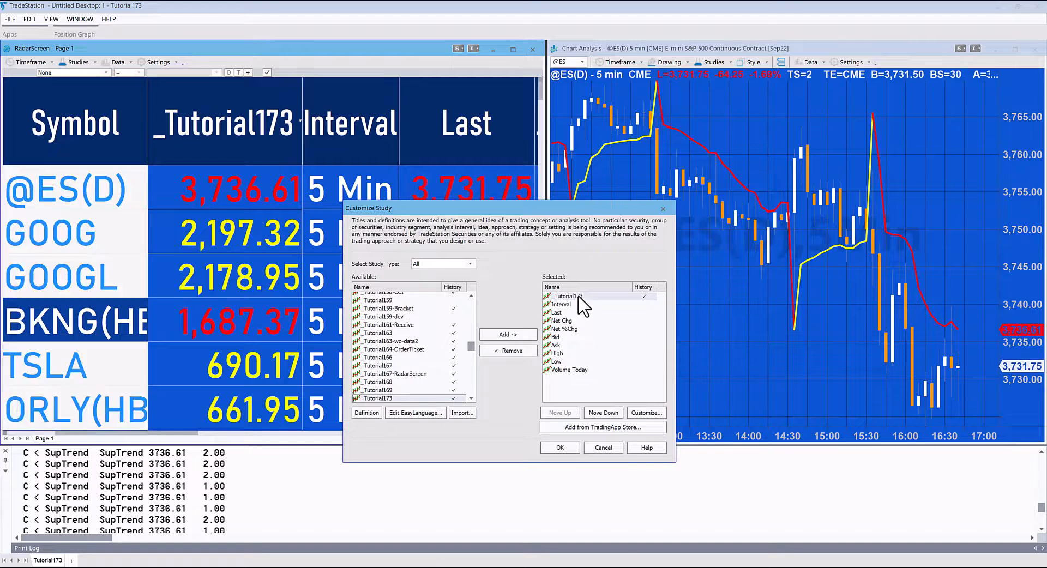
pyautogui.click(644, 413)
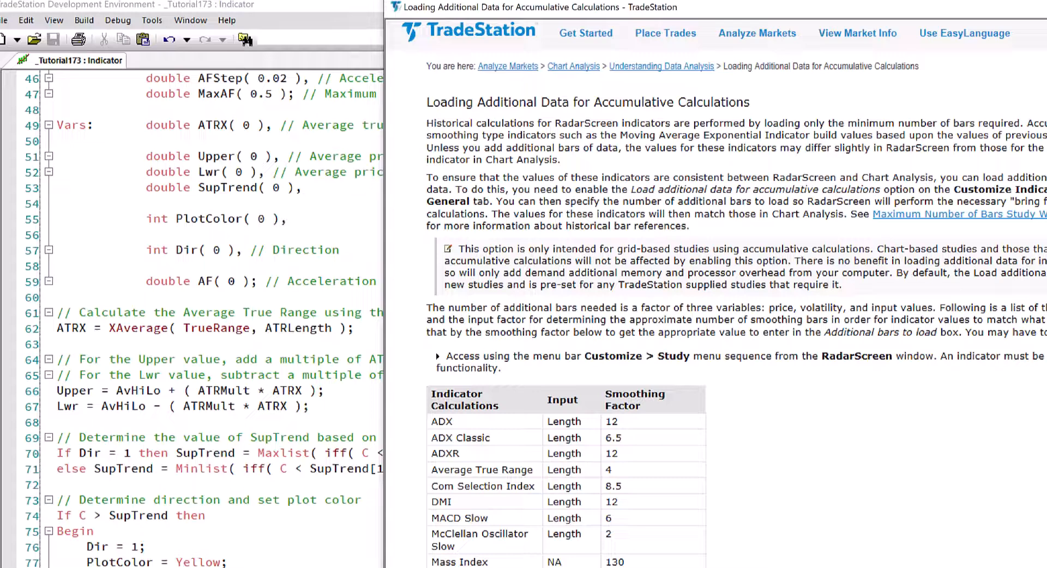
# - Scroll the help page down to the smoothing-factor table for accumulative calculations
pyautogui.scroll(-3)
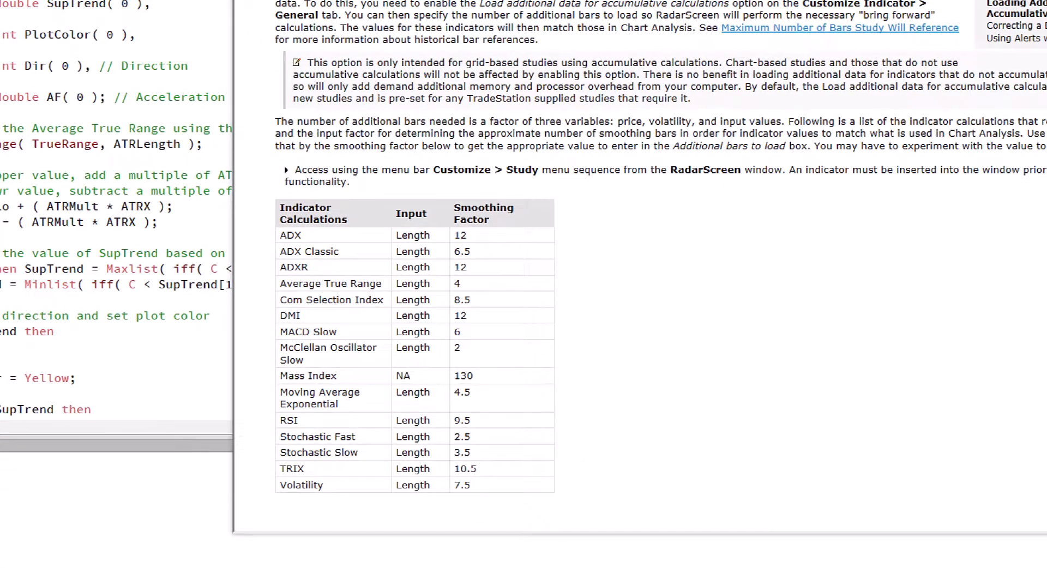
pyautogui.moveTo(421, 411)
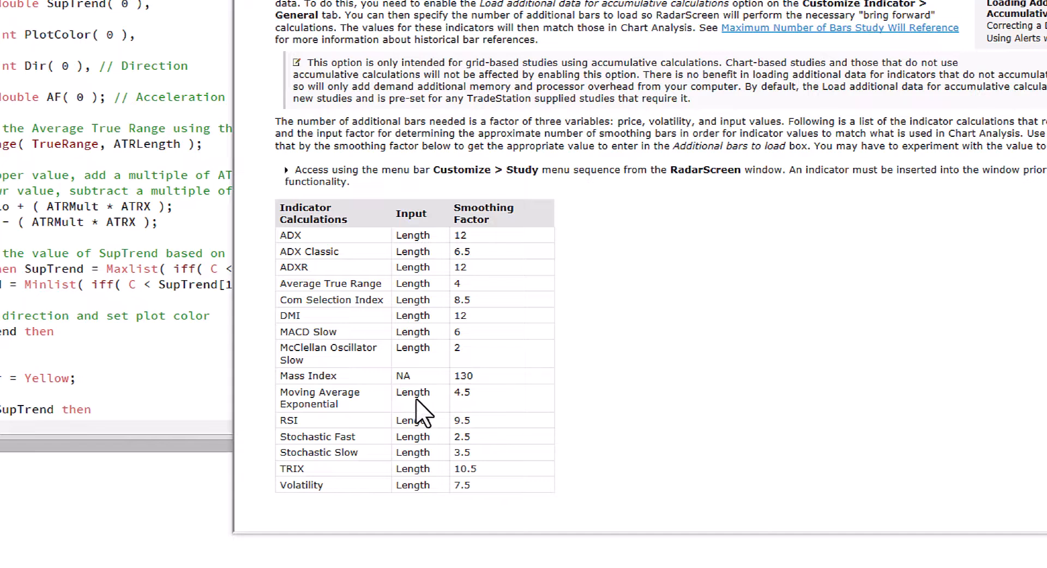
pyautogui.moveTo(415, 411)
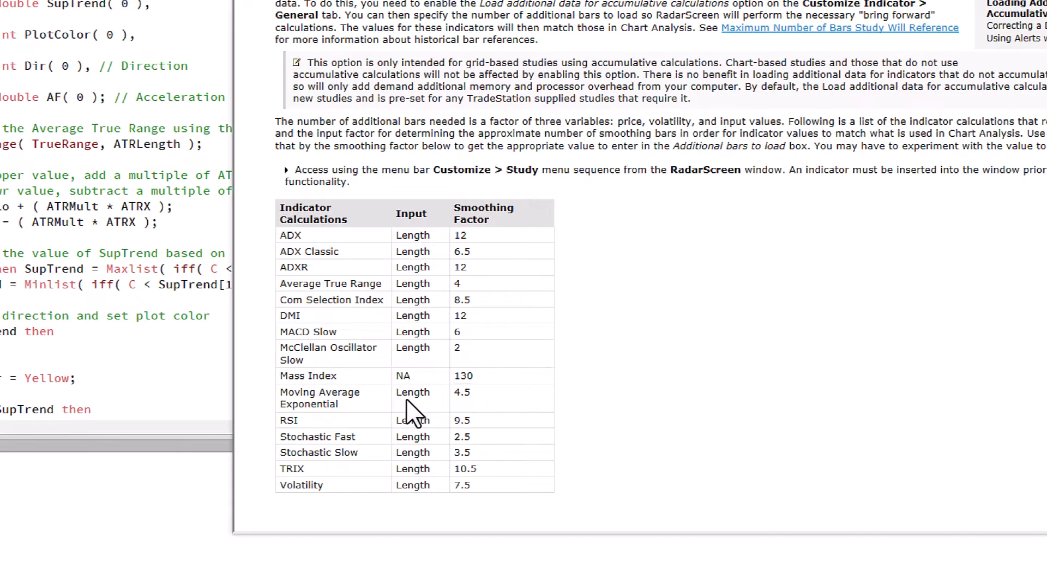
pyautogui.moveTo(466, 394)
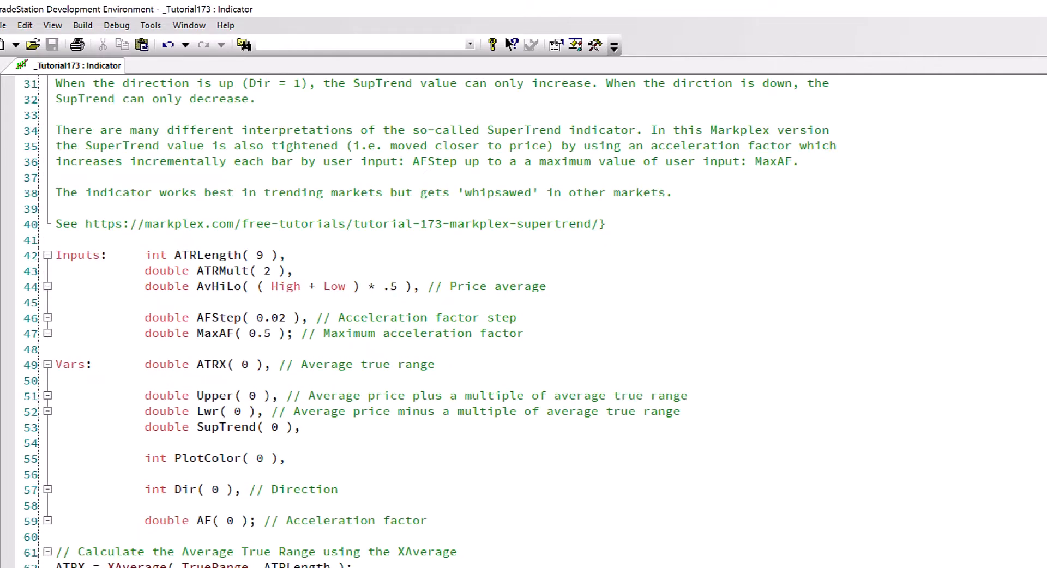
pyautogui.scroll(-3)
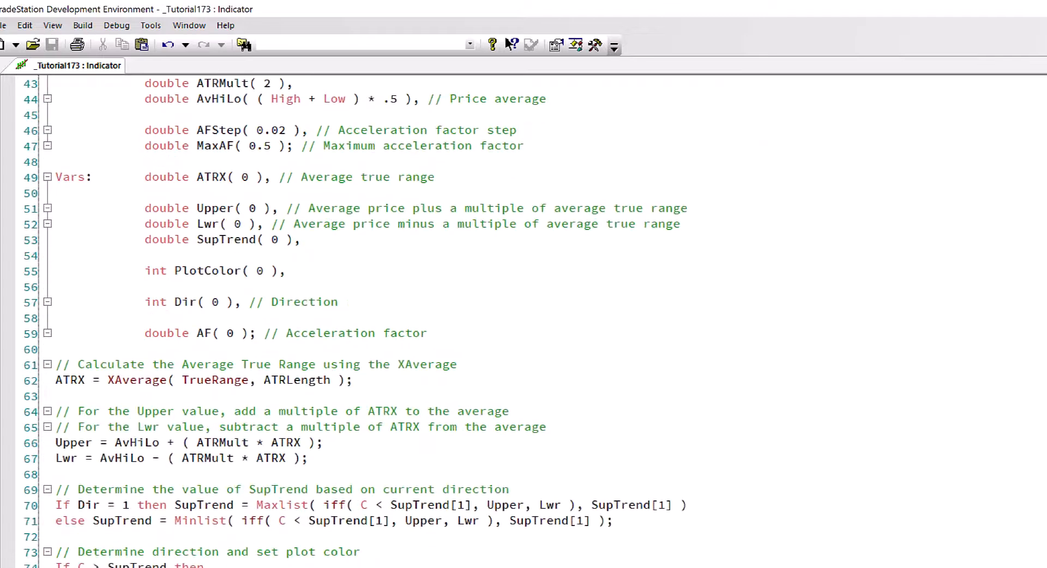
pyautogui.scroll(-3)
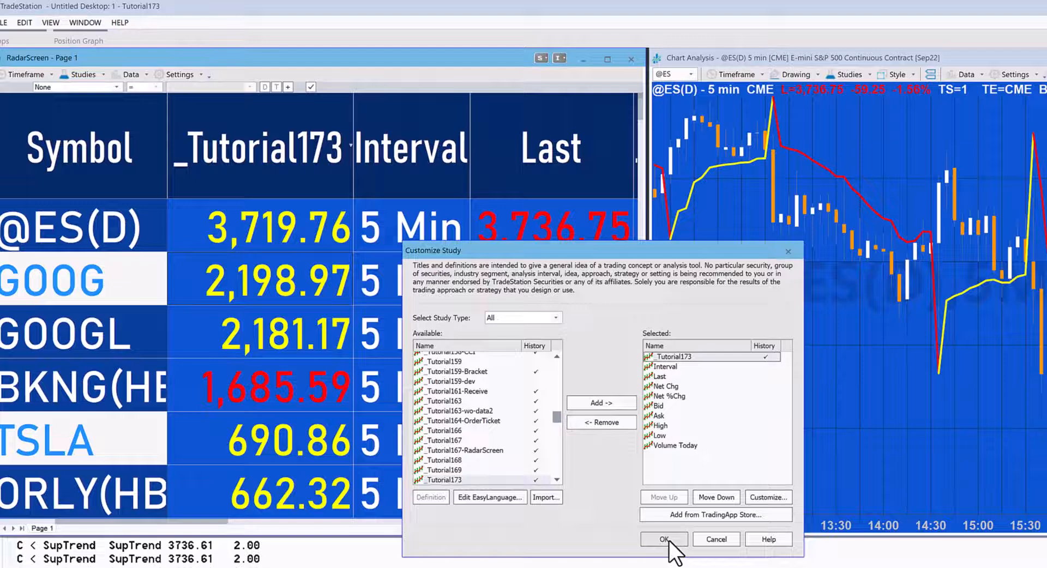
pyautogui.click(664, 539)
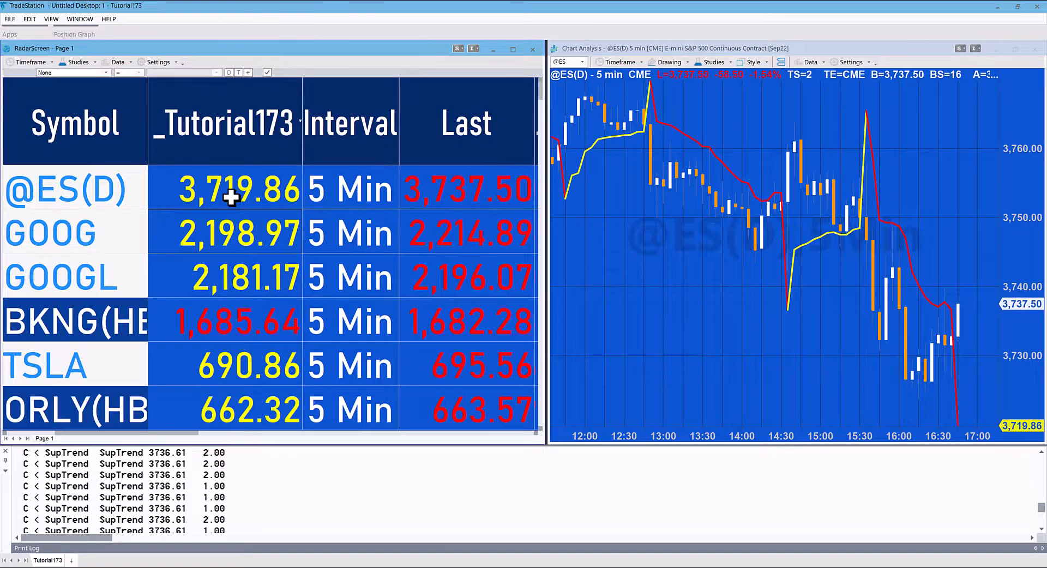